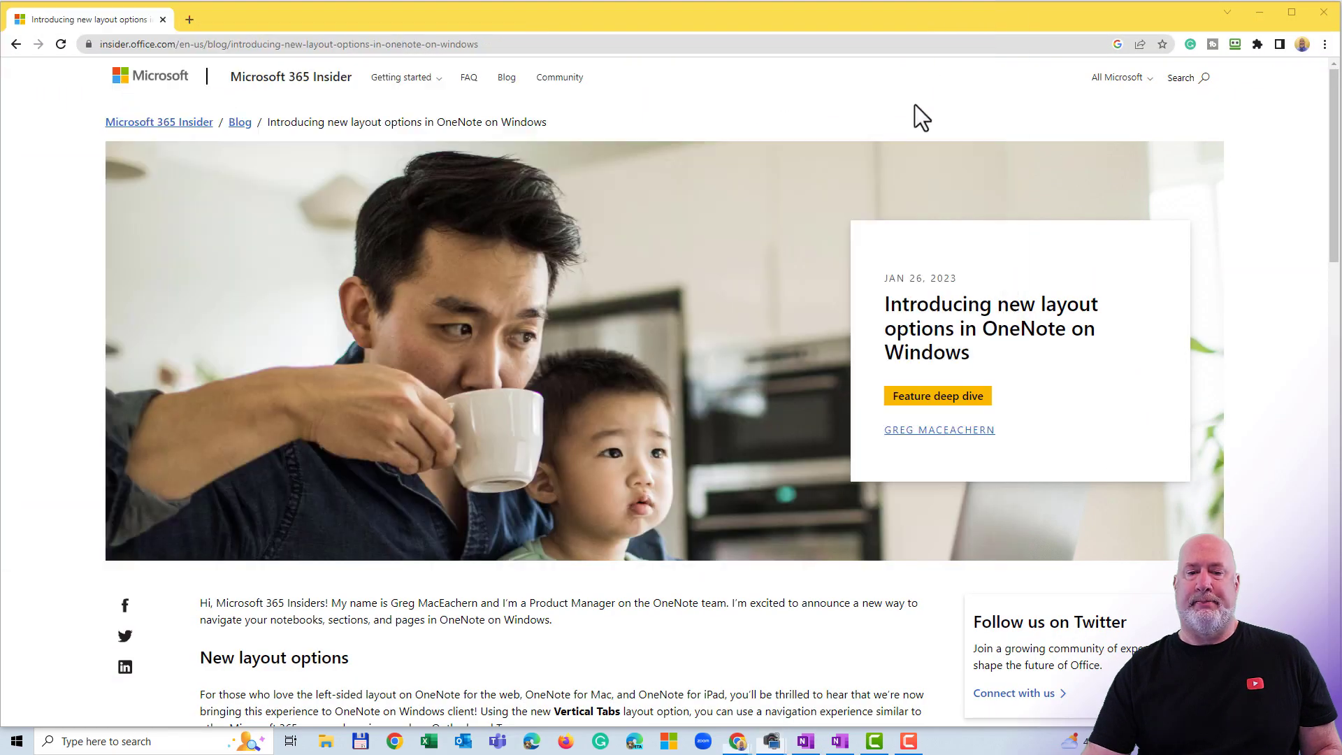
Step: Leave the Insider blog post on new layout options for the OneNote notebook window
click(803, 741)
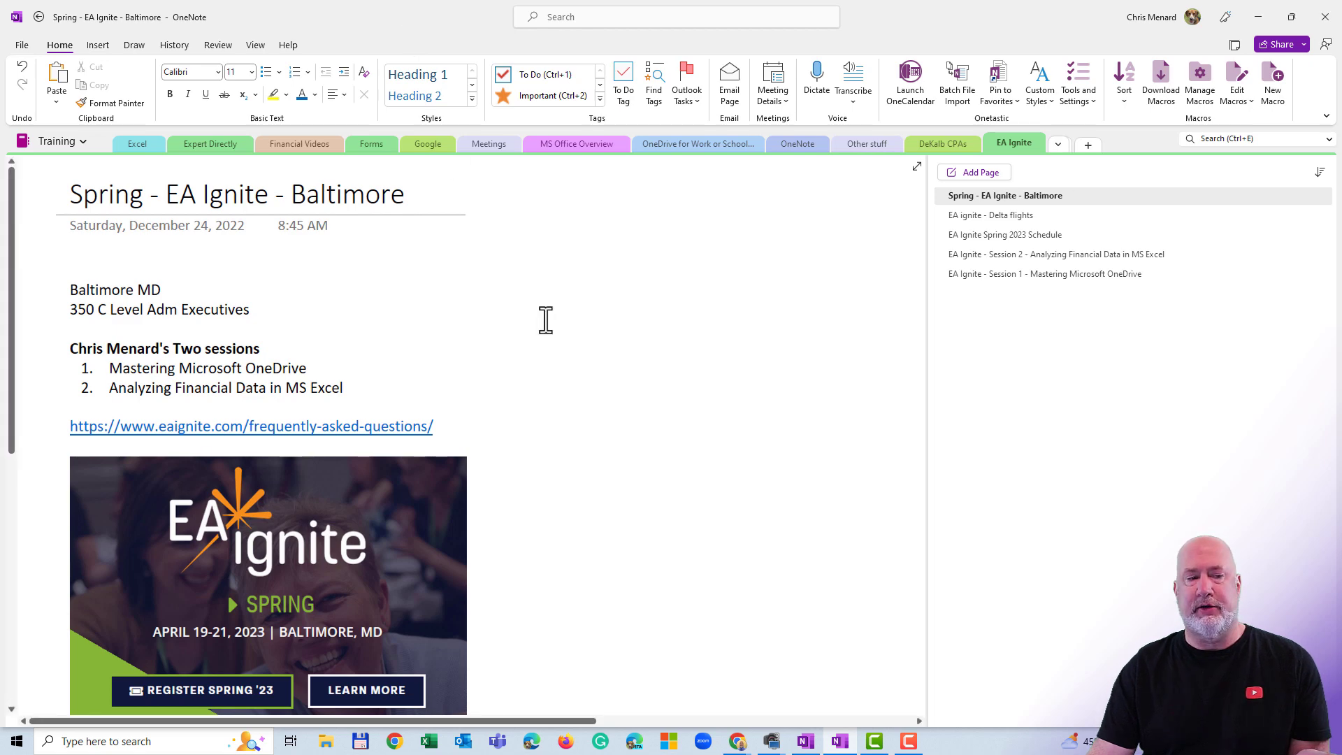
click(85, 141)
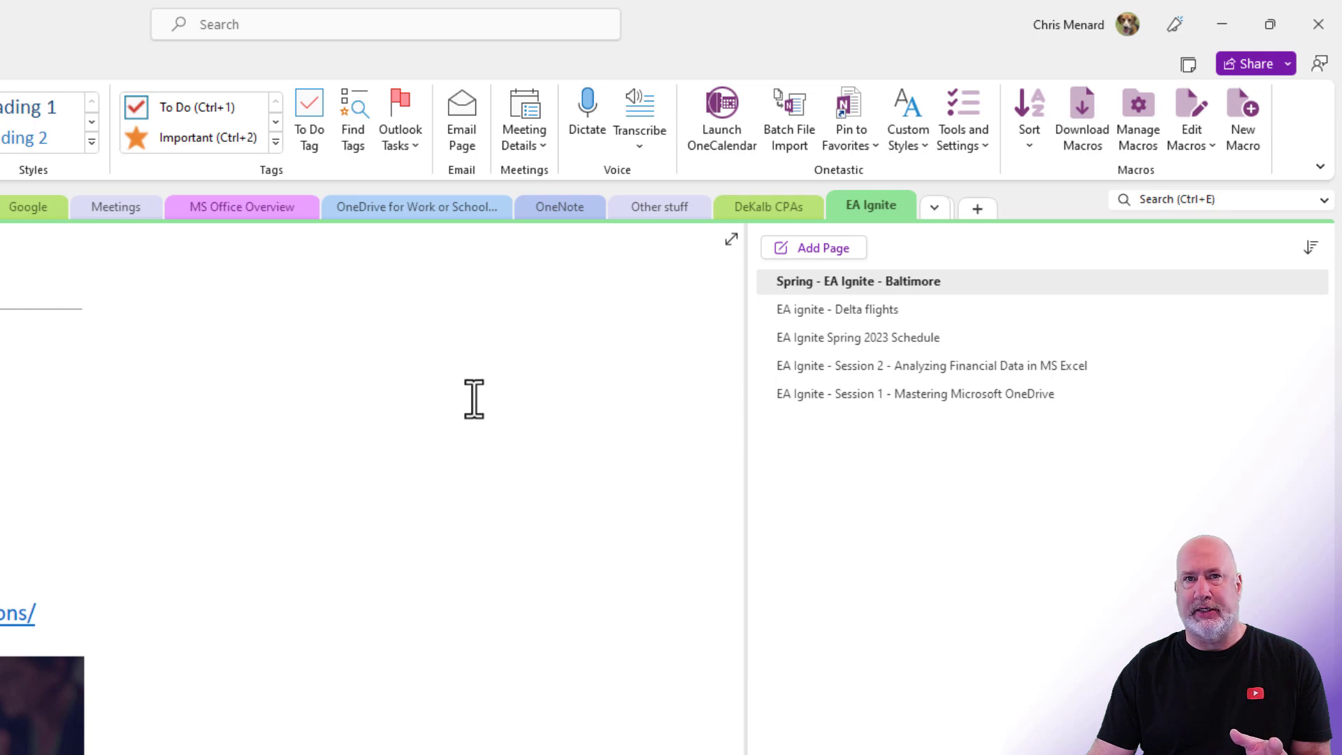
click(156, 345)
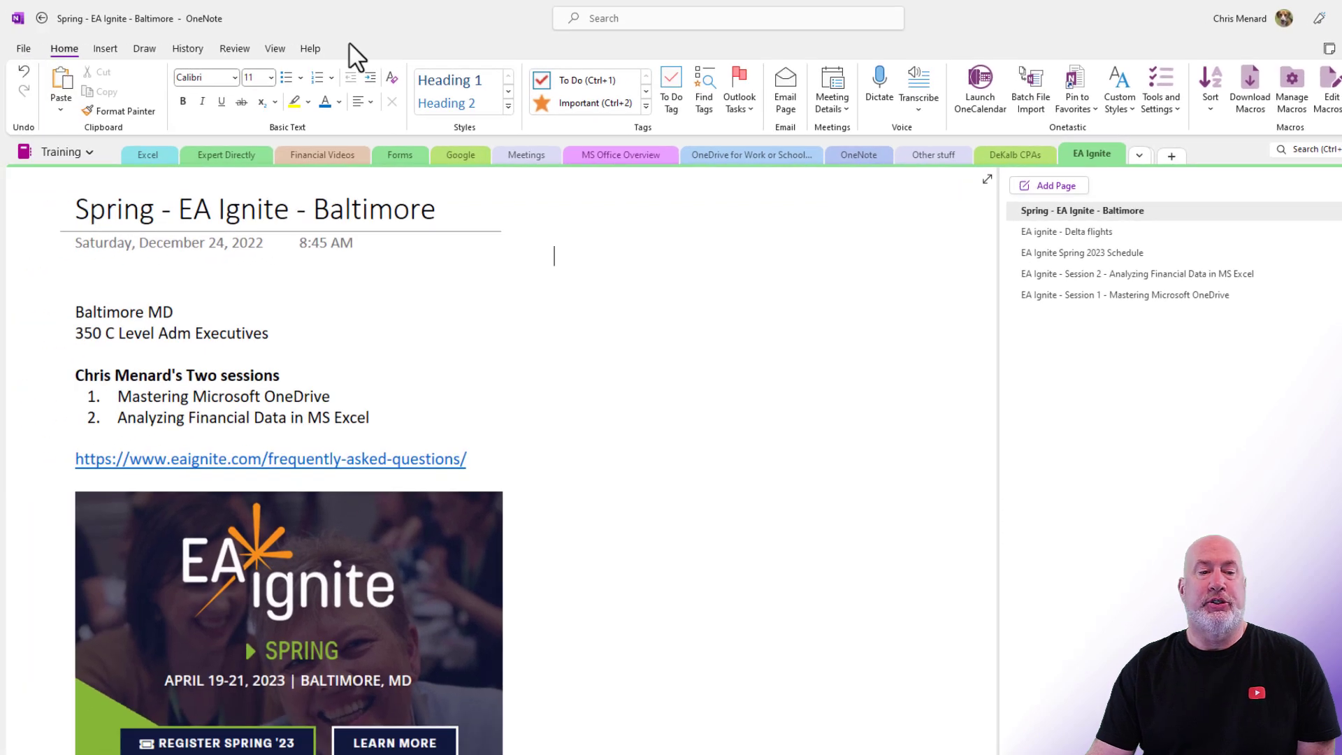
mouse_move(287, 68)
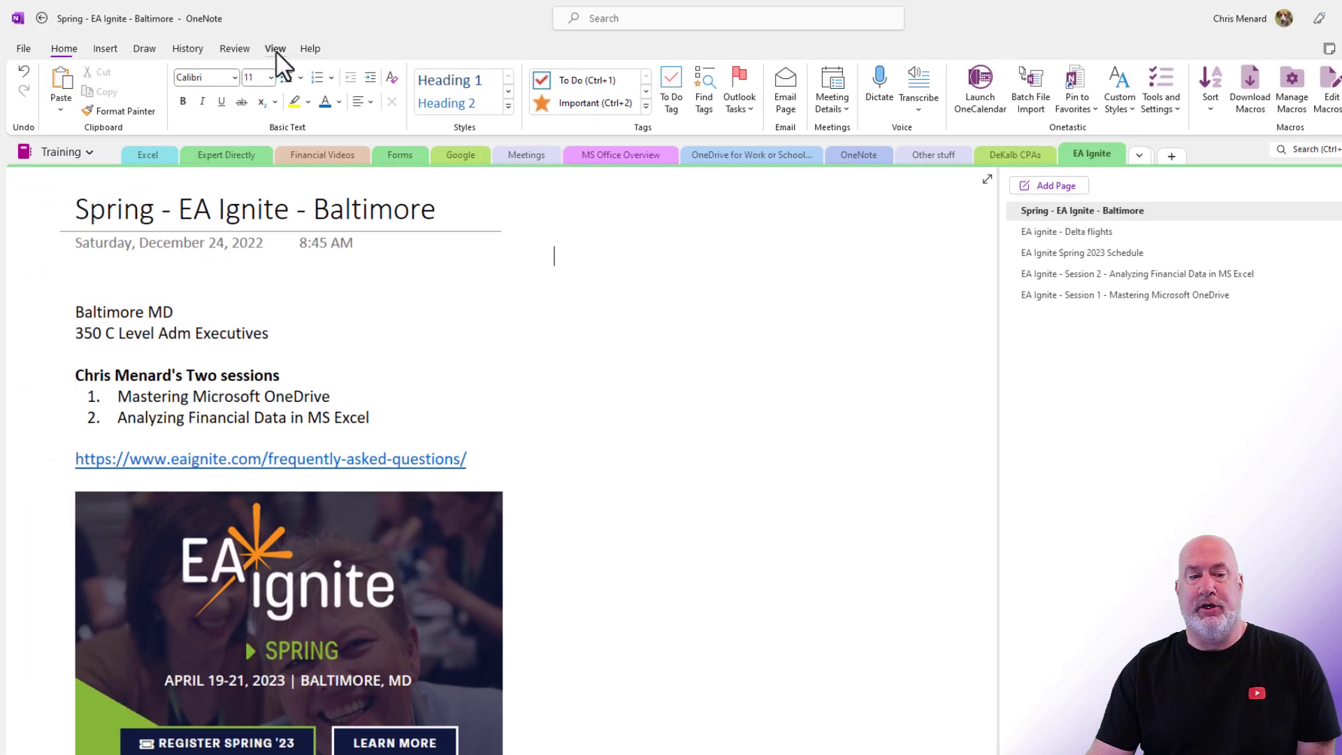
click(275, 48)
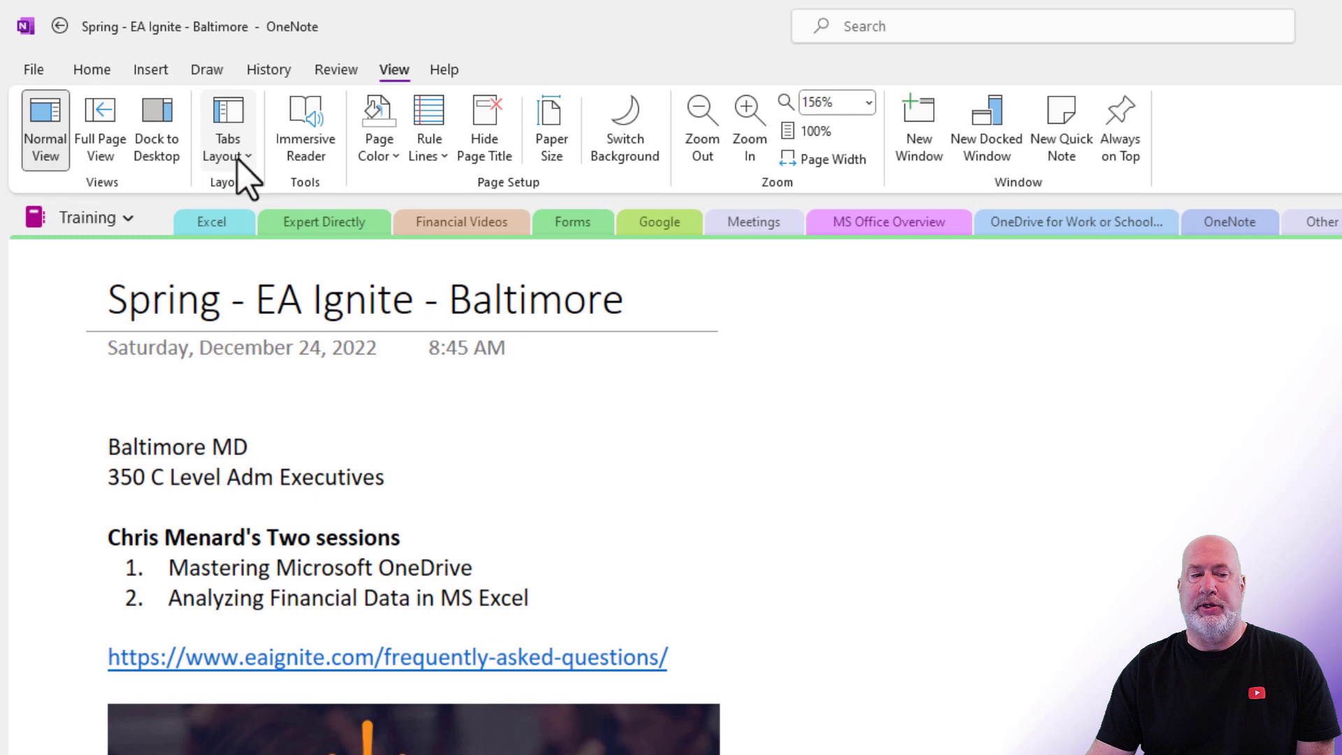
Step: Choose Vertical Tabs from the View tab's Tabs Layout options
click(226, 129)
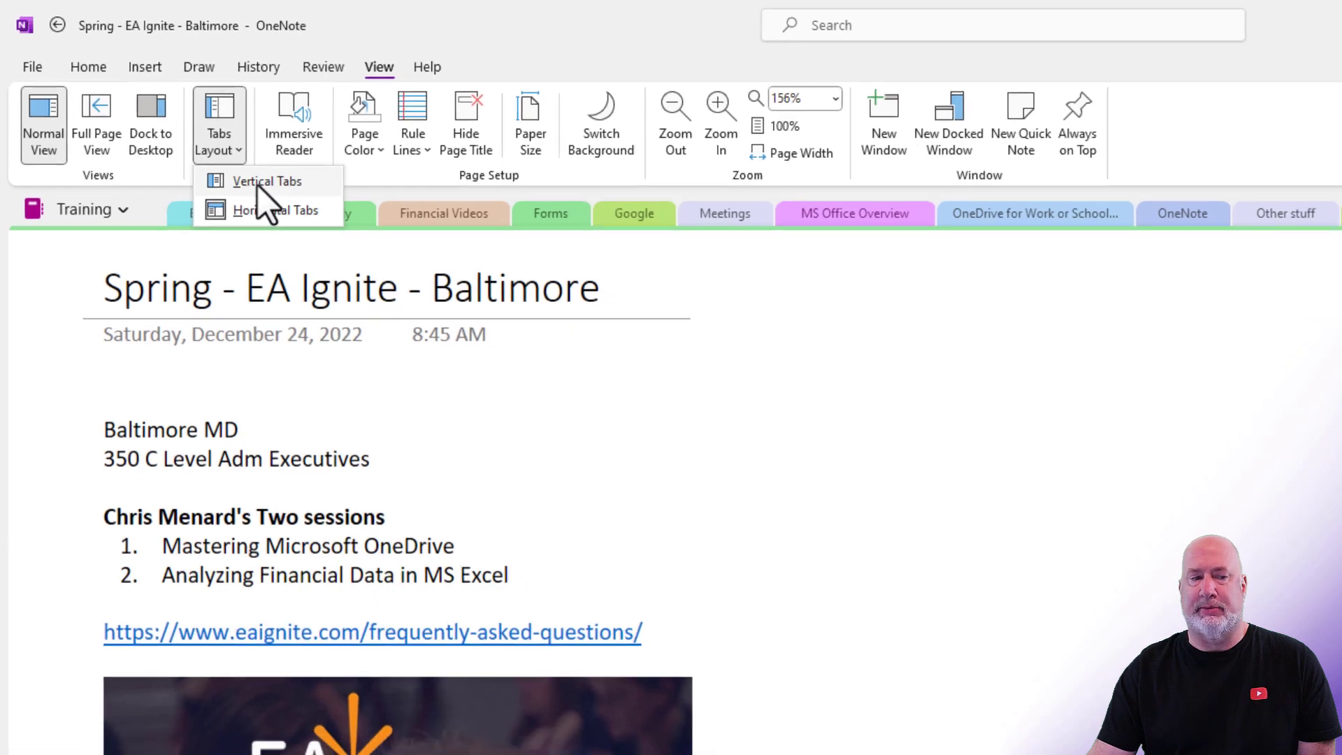
click(266, 181)
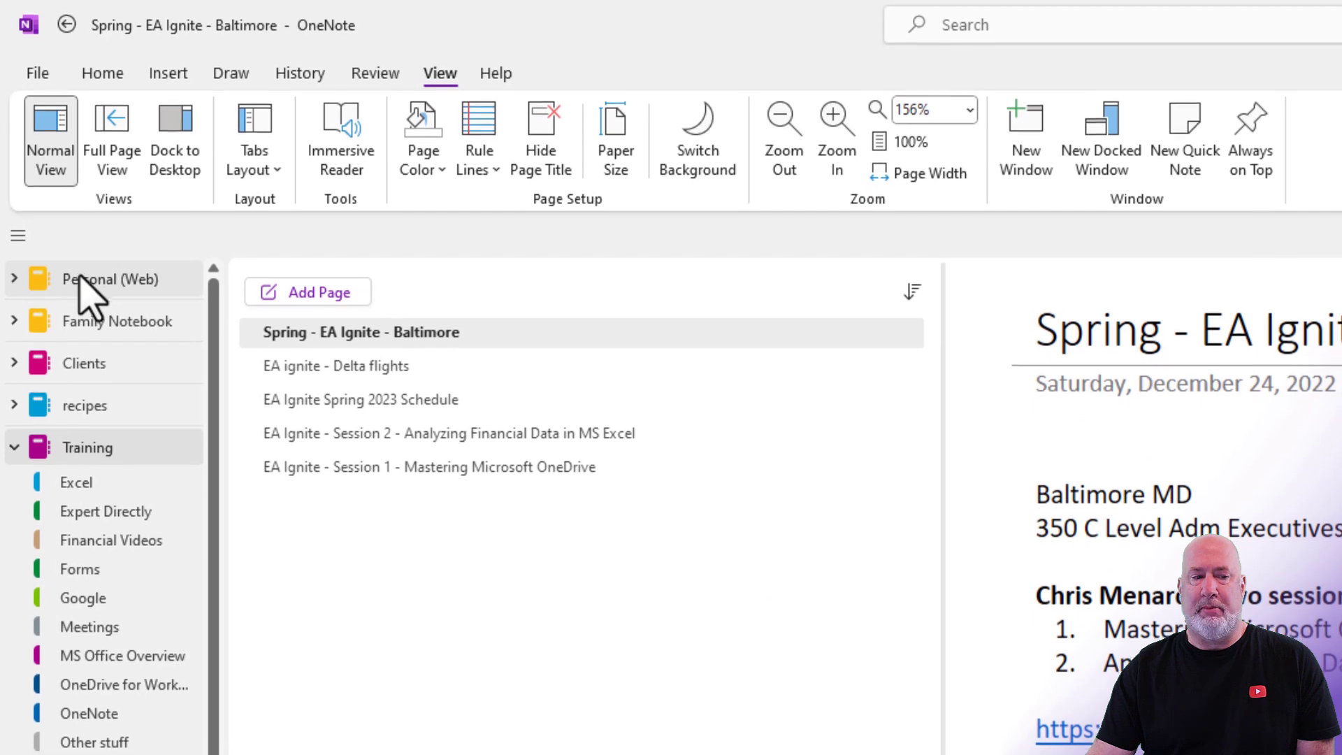
scroll(down, 3)
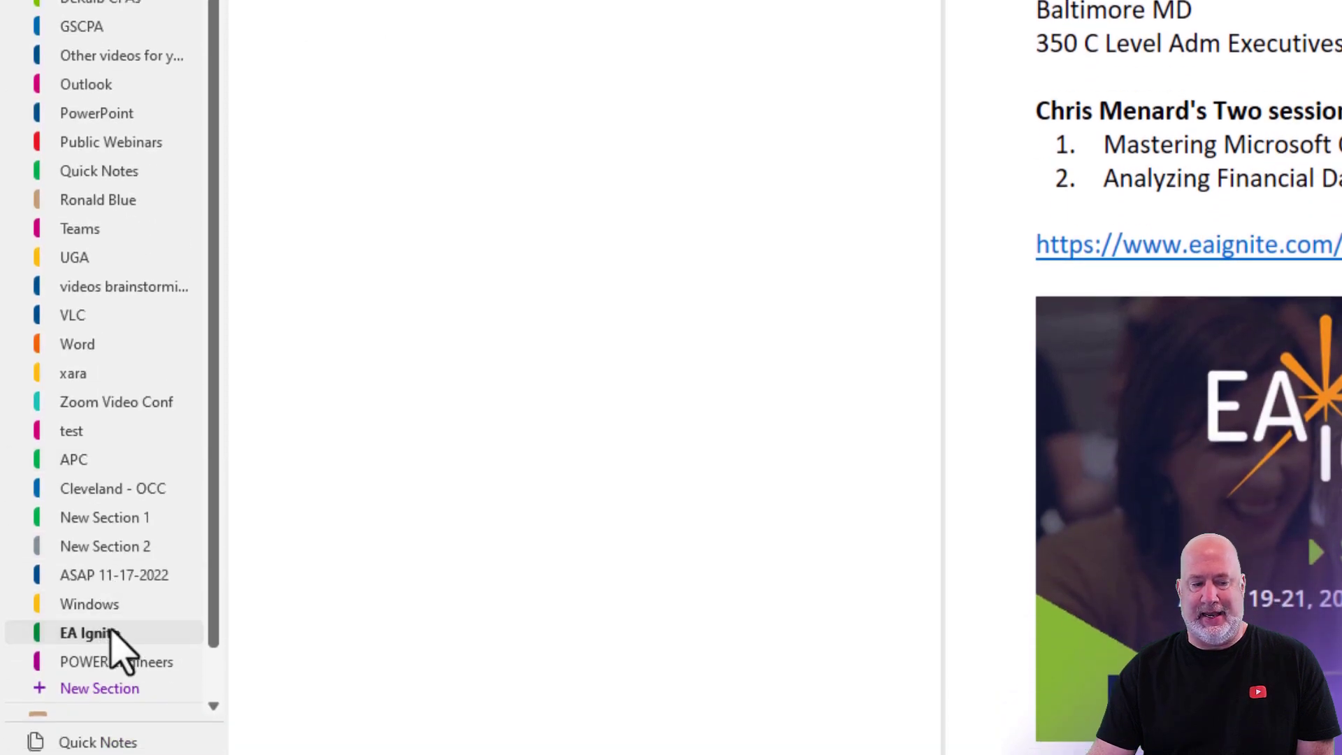
mouse_move(112, 649)
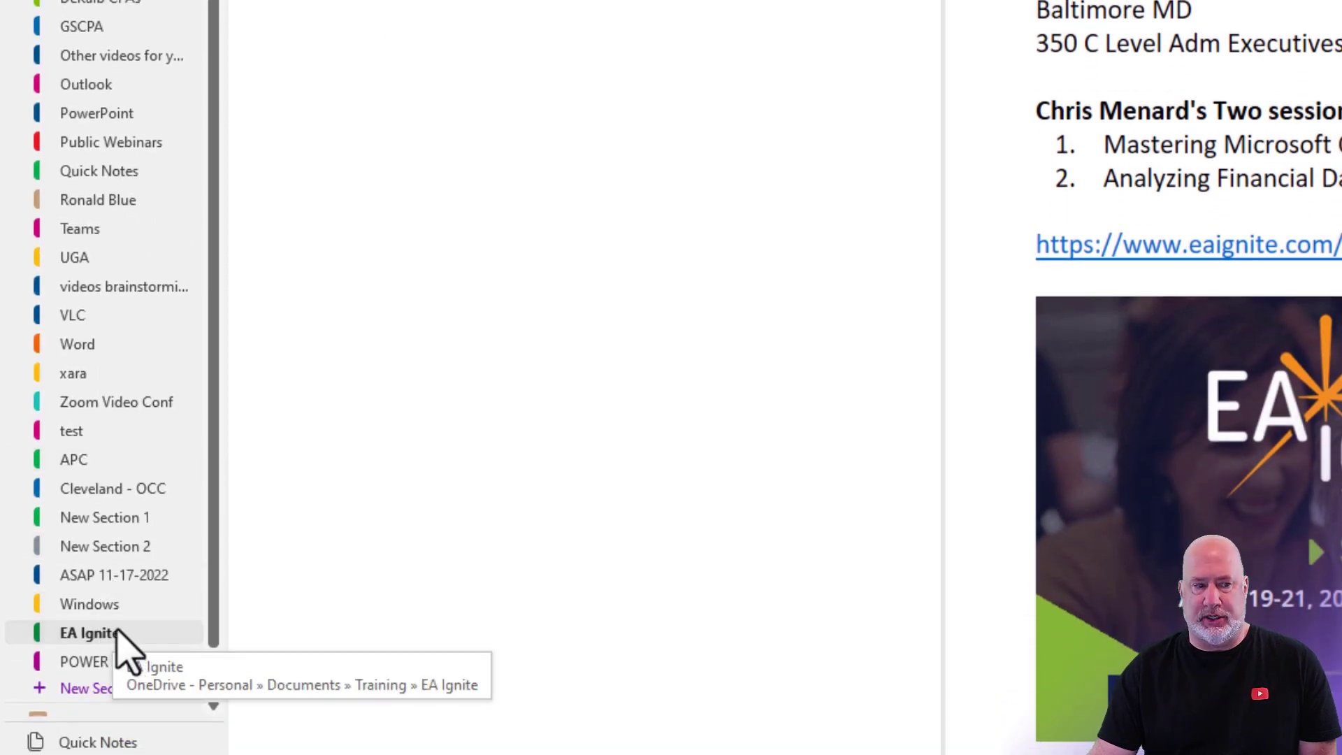
click(80, 633)
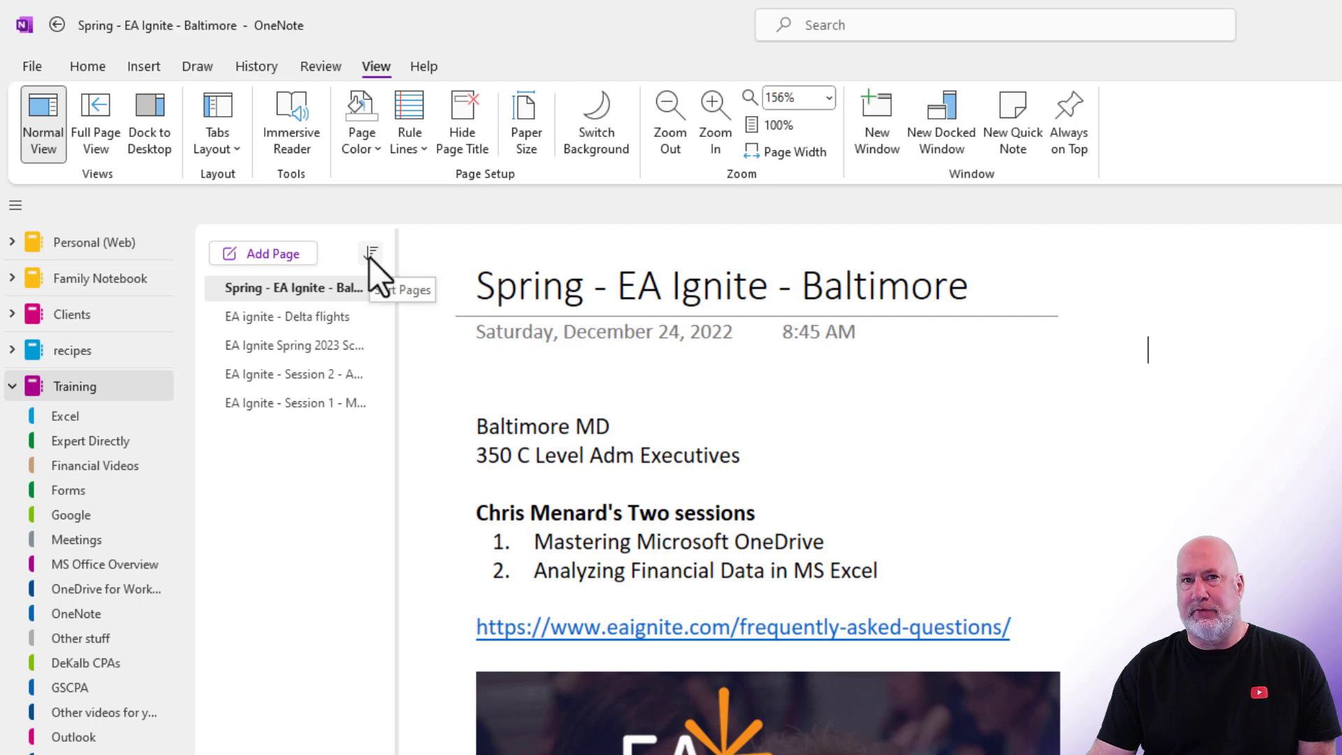
Step: Sort the EA Ignite pages Alphabetically and drag the page list wider to show full titles
click(371, 253)
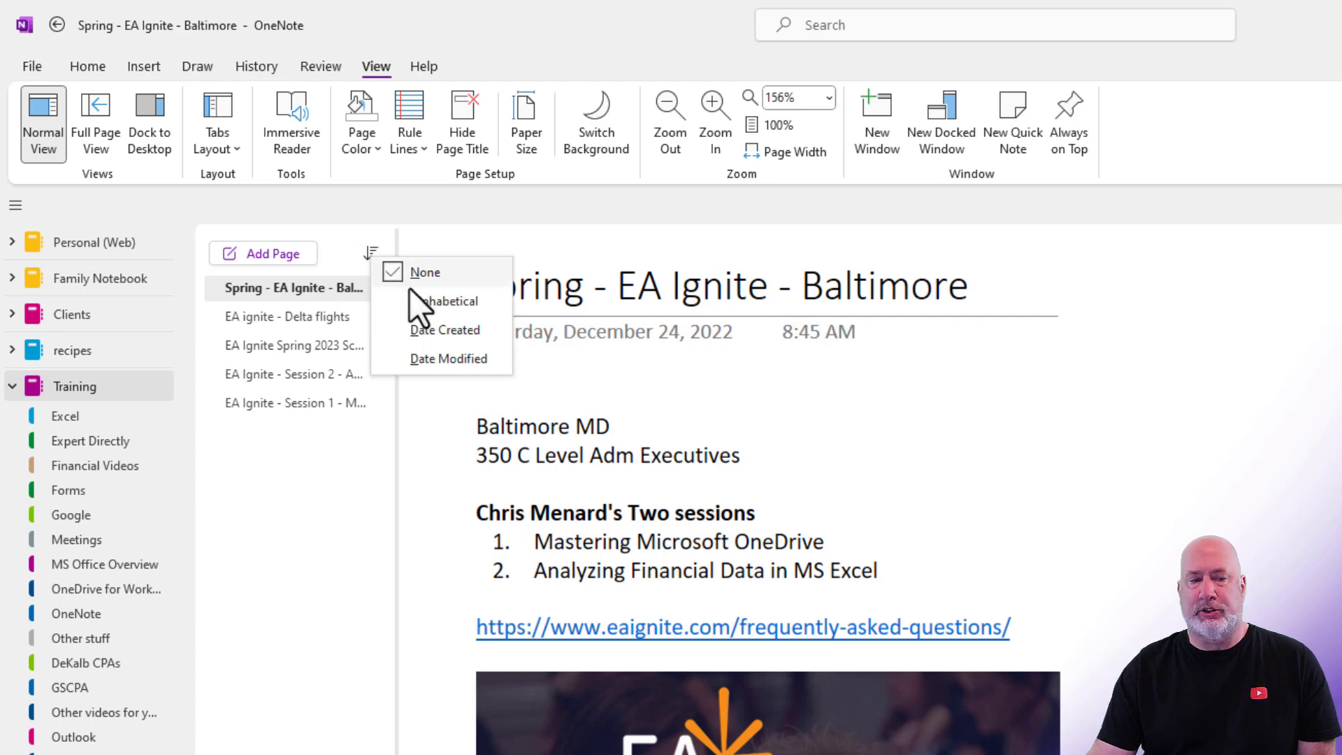
click(441, 300)
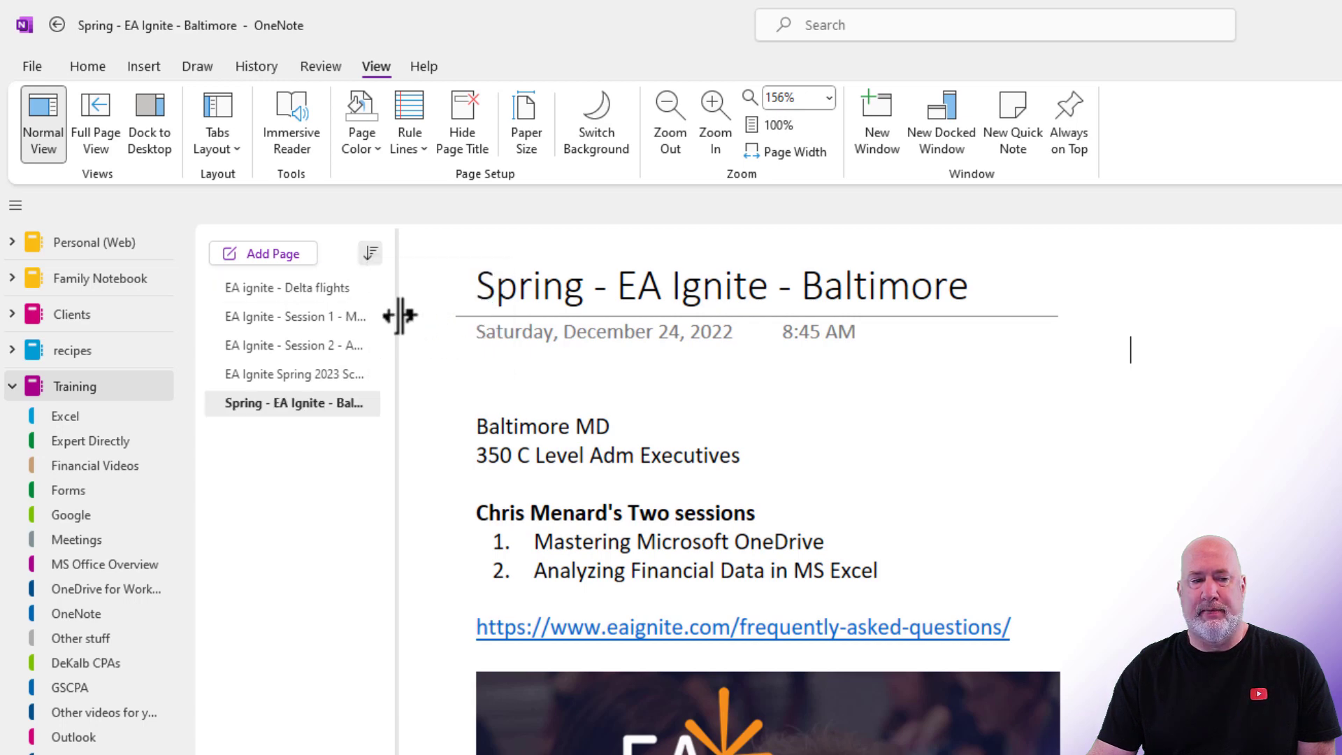
drag(398, 317, 565, 317)
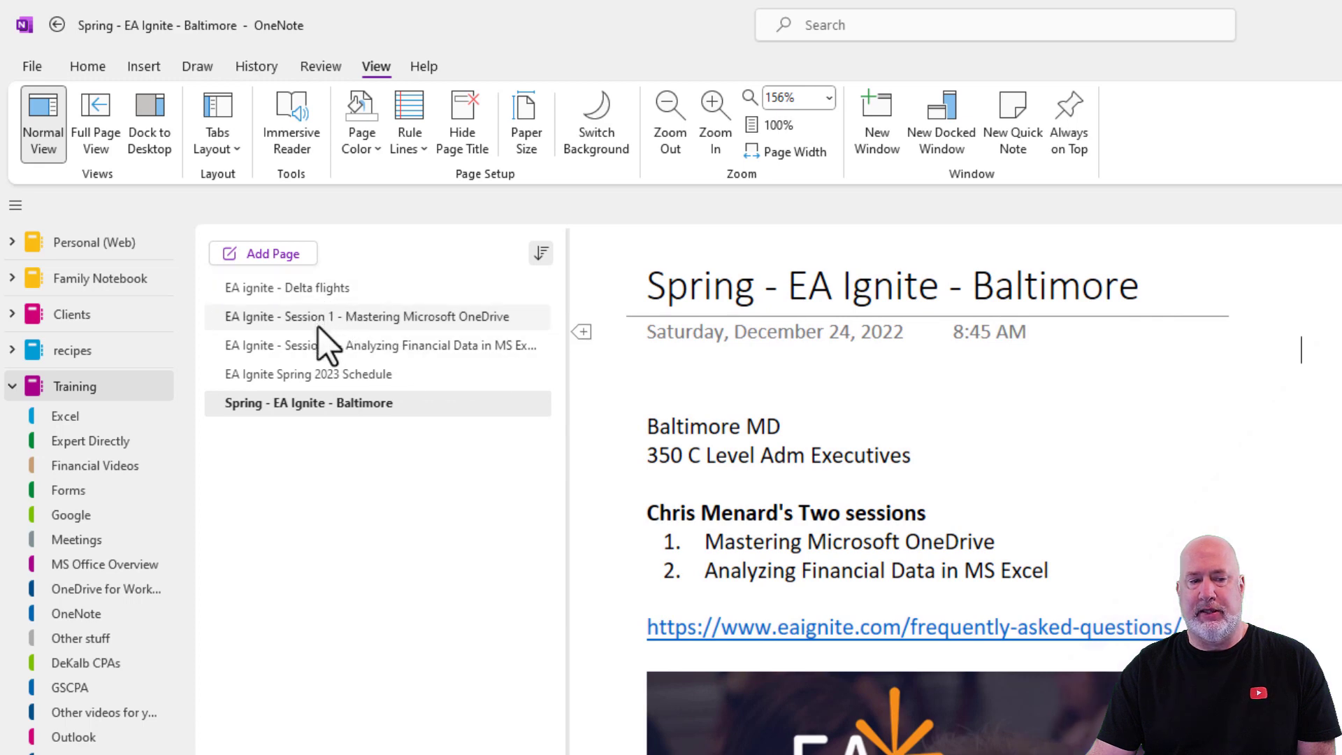